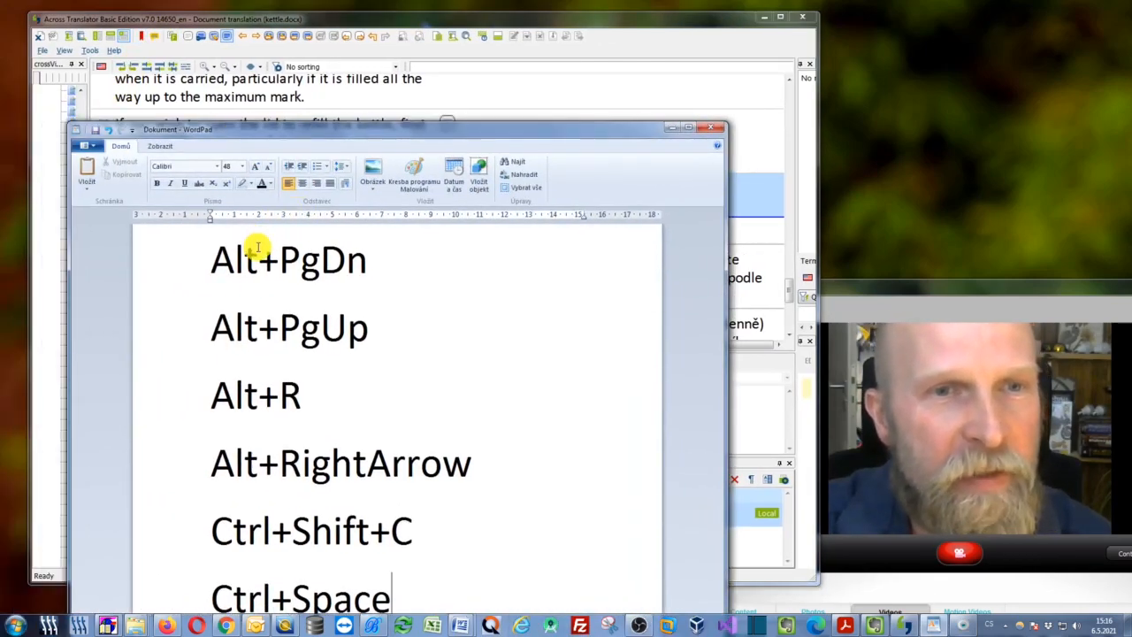
Bring the kettle manual translation in front of WordPad and scroll the segment list
{"action": "double_click", "coordinate": [288, 259]}
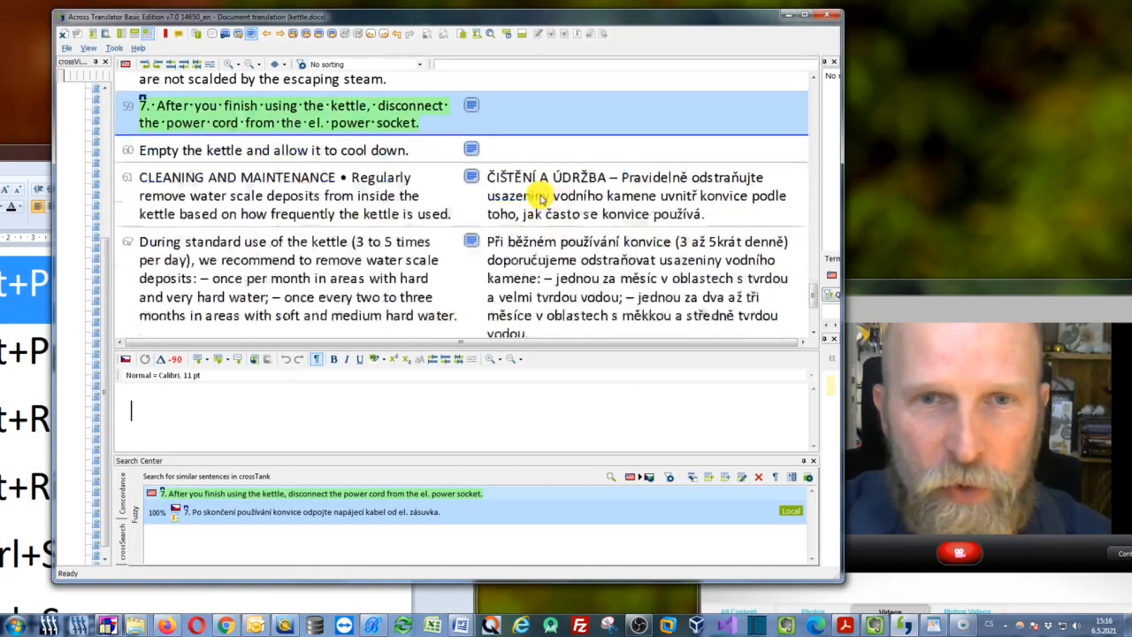
{"action": "scroll", "scroll_direction": "down", "scroll_amount": 3}
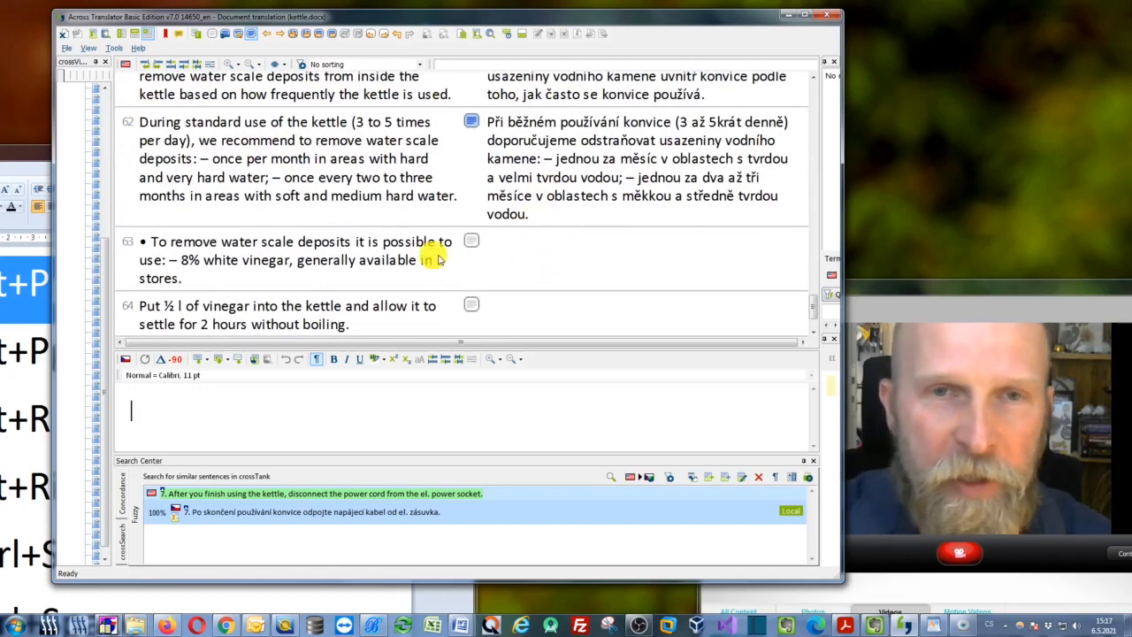
Open the vinegar bullet segment 63 and type 'Cho' to start its translation
{"action": "left_click", "coordinate": [292, 259]}
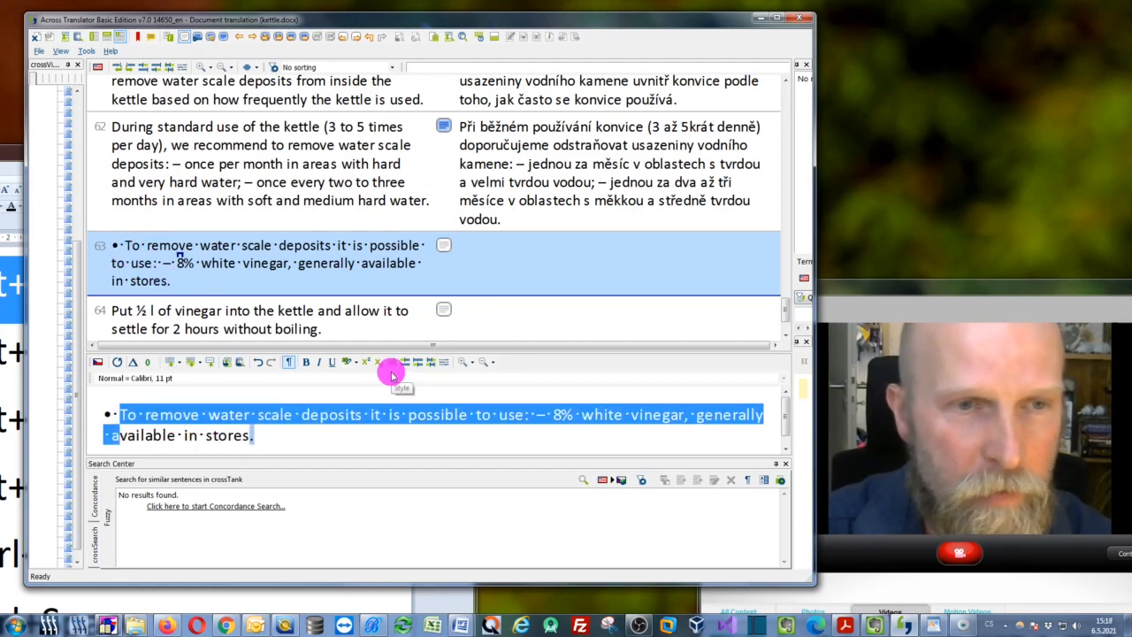
{"action": "type", "text": "Cho"}
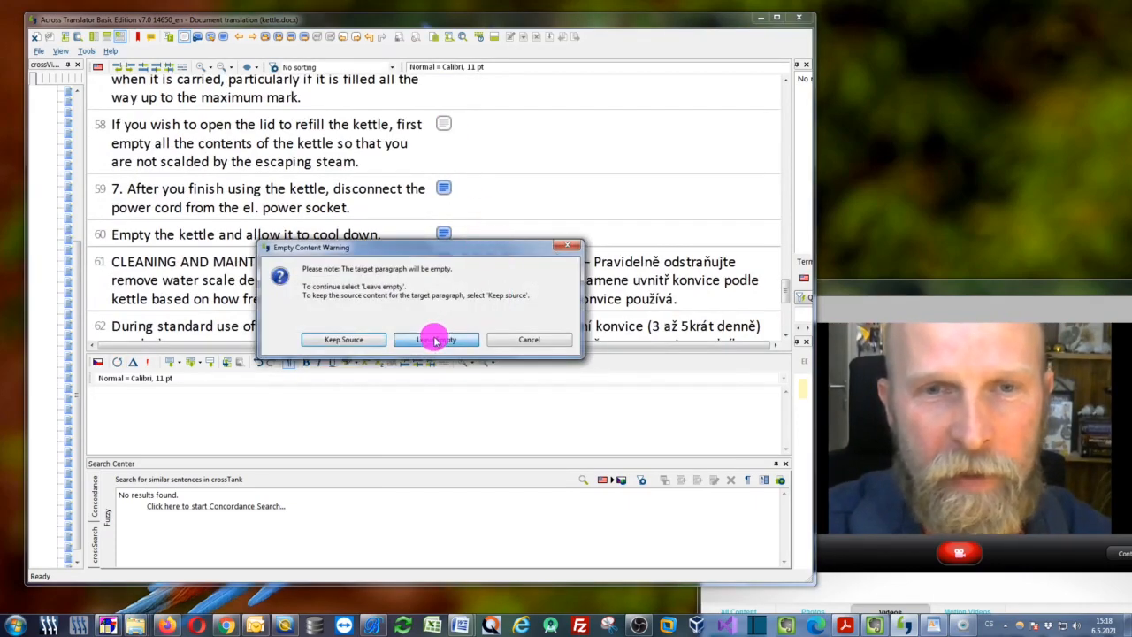
Leave the target empty, then enter 'Vyprázdněte konvici a nechte ji vychladnout.' for segment 60
{"action": "left_click", "coordinate": [435, 339]}
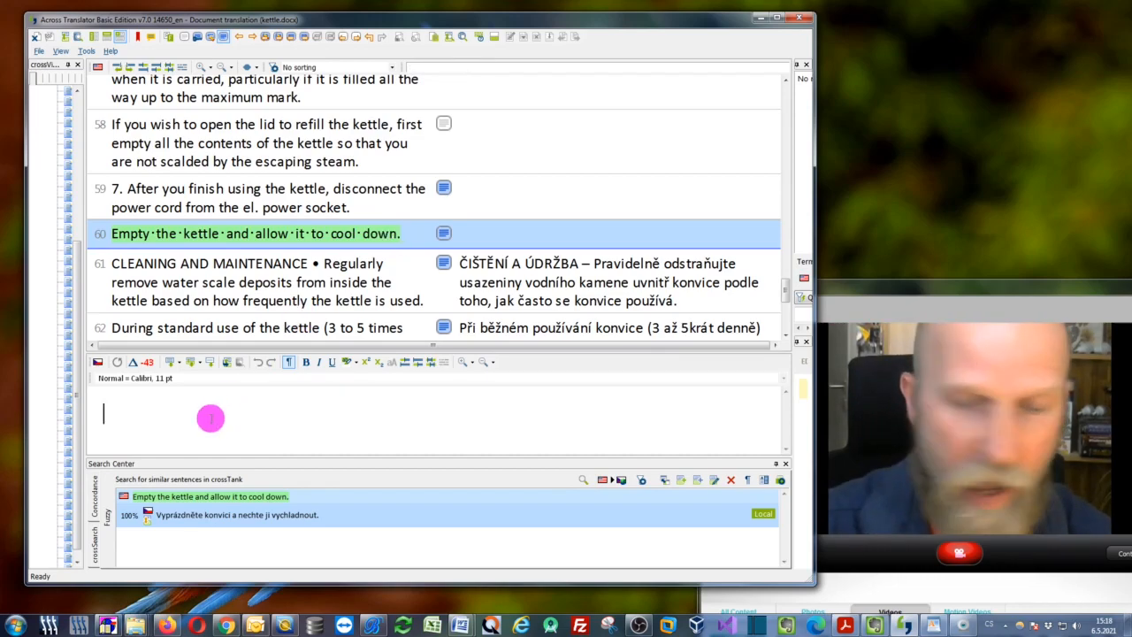
{"action": "type", "text": "Vyprázdněte konvici a nechte ji vychladnout."}
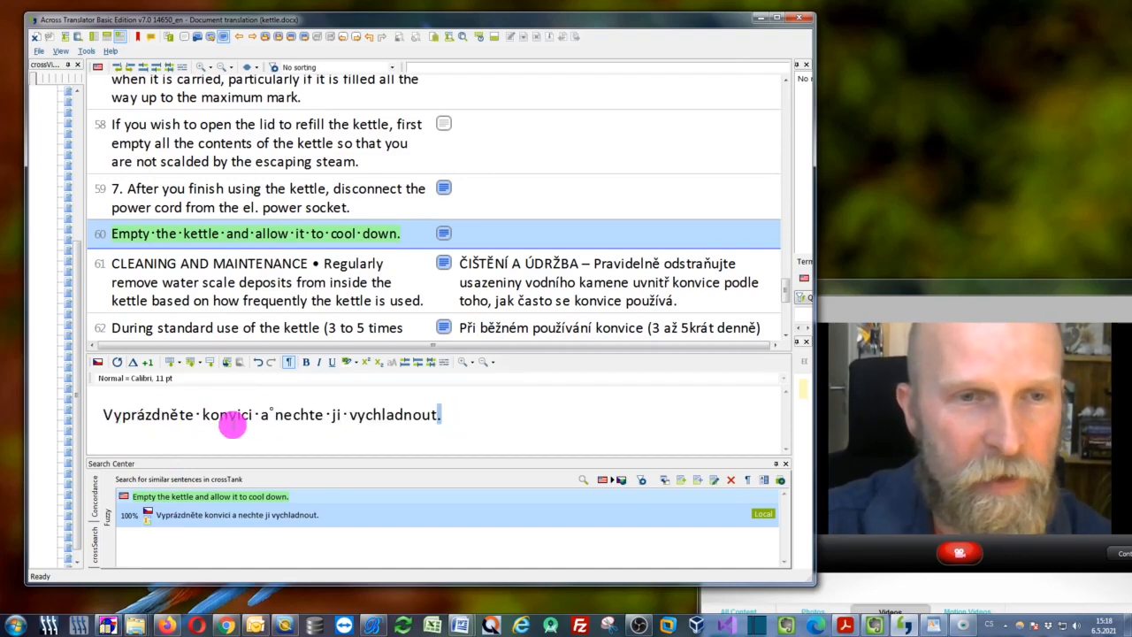
{"action": "triple_click", "coordinate": [266, 414]}
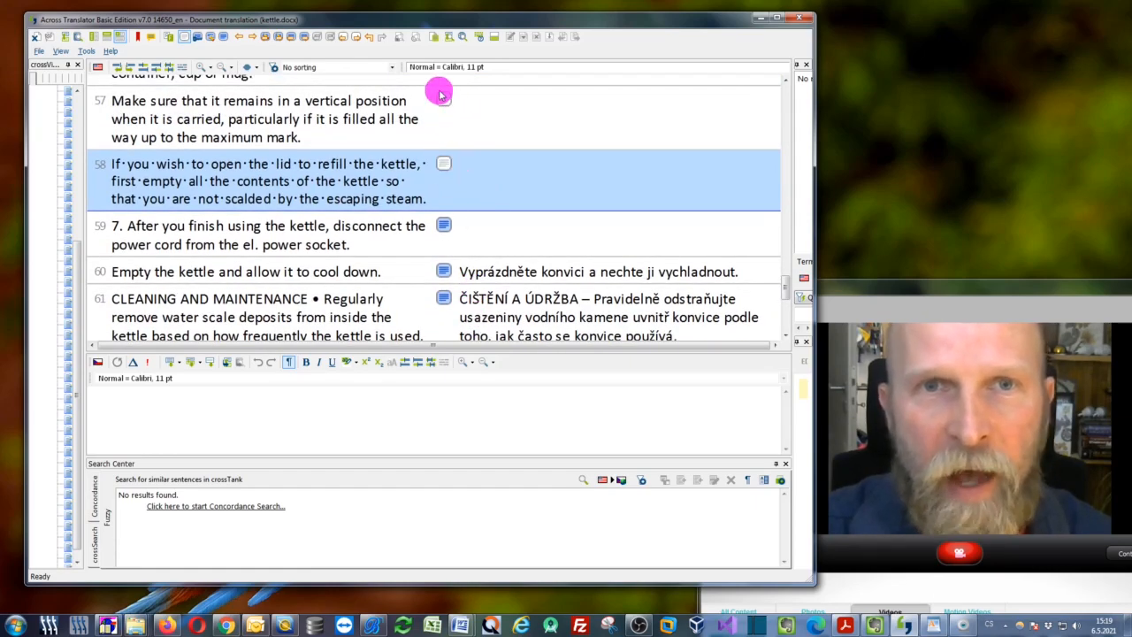
Enter the Czech translation 'Chcete-li při plnění konvice otevřít víko…' for segment 58
{"action": "scroll", "scroll_direction": "down", "scroll_amount": 3}
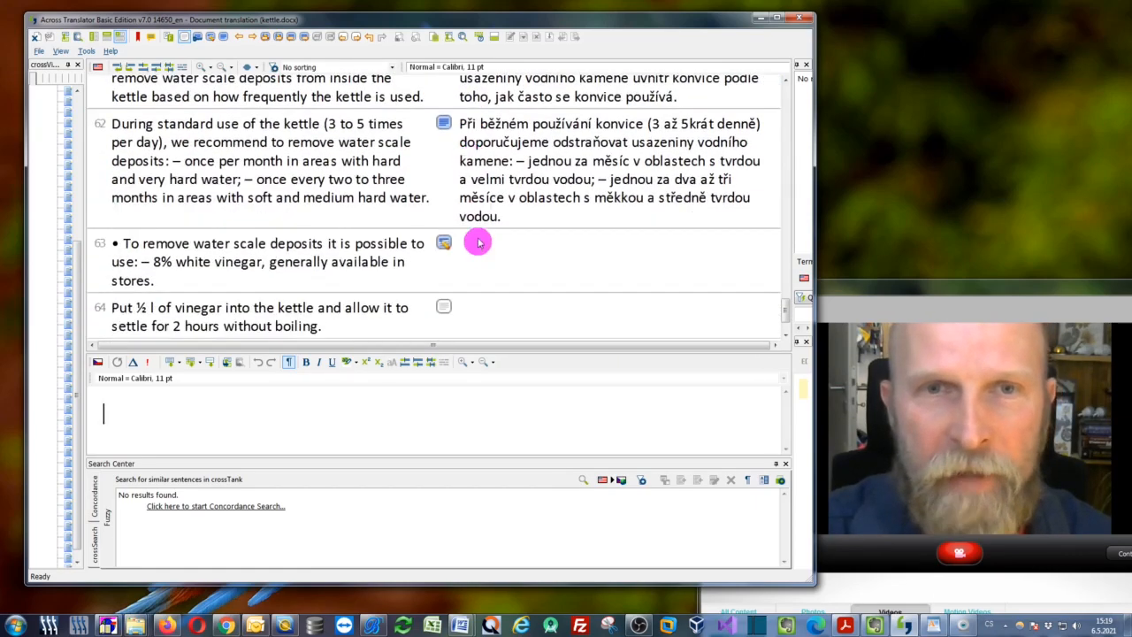
{"action": "mouse_move", "coordinate": [445, 246]}
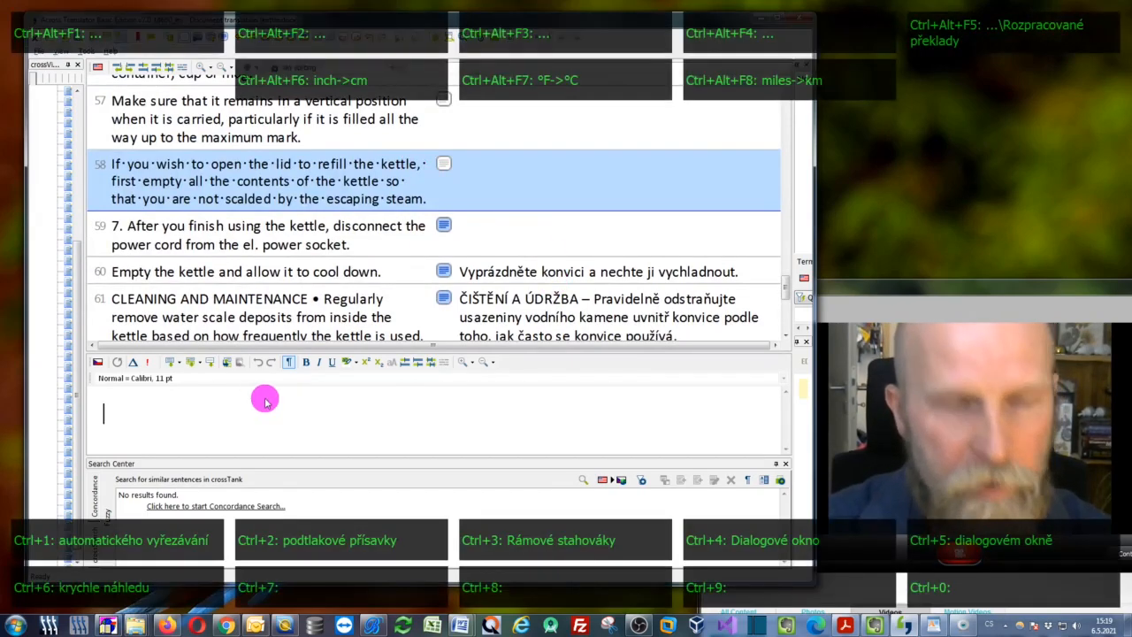
{"action": "type", "text": "Chcete-li při plnění konvice otevřít víko, nejprve vyprázdněte veškerý obsah konvice, aby vás neopařila unikající pára."}
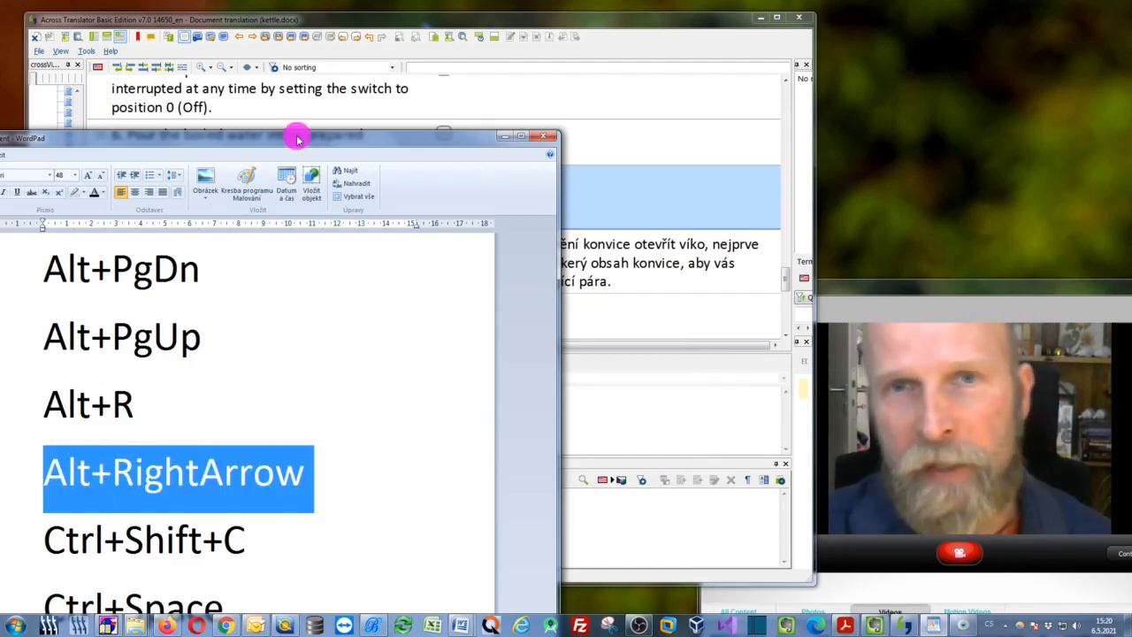
Return to Across Translator and scroll to segment 57 about carrying the kettle upright
{"action": "left_click", "coordinate": [543, 136]}
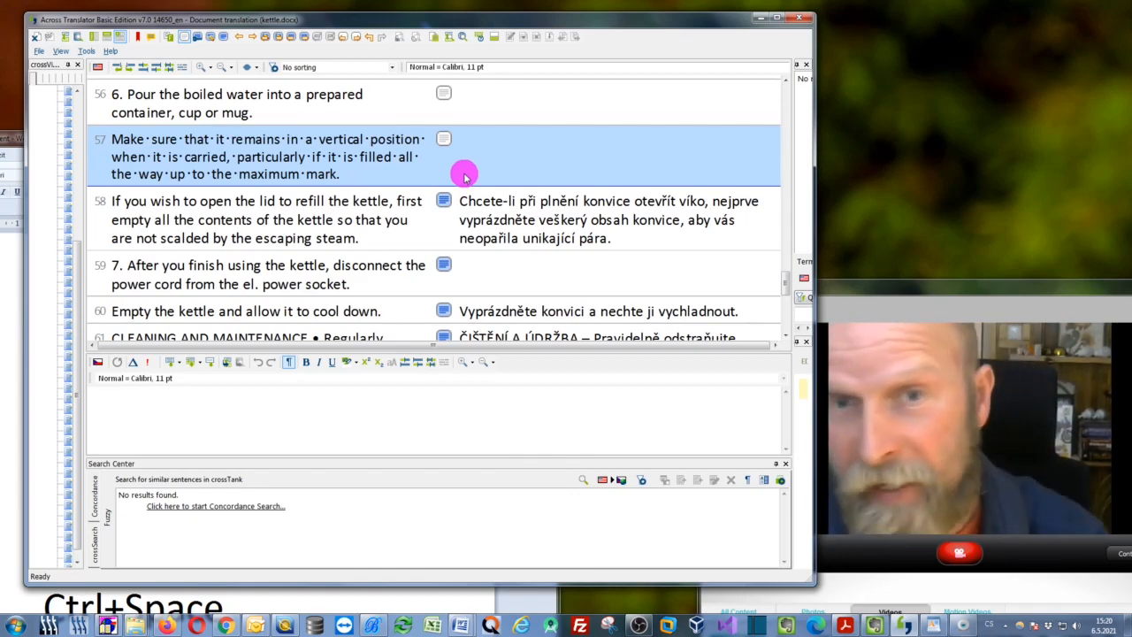
{"action": "scroll", "scroll_direction": "down", "scroll_amount": 3}
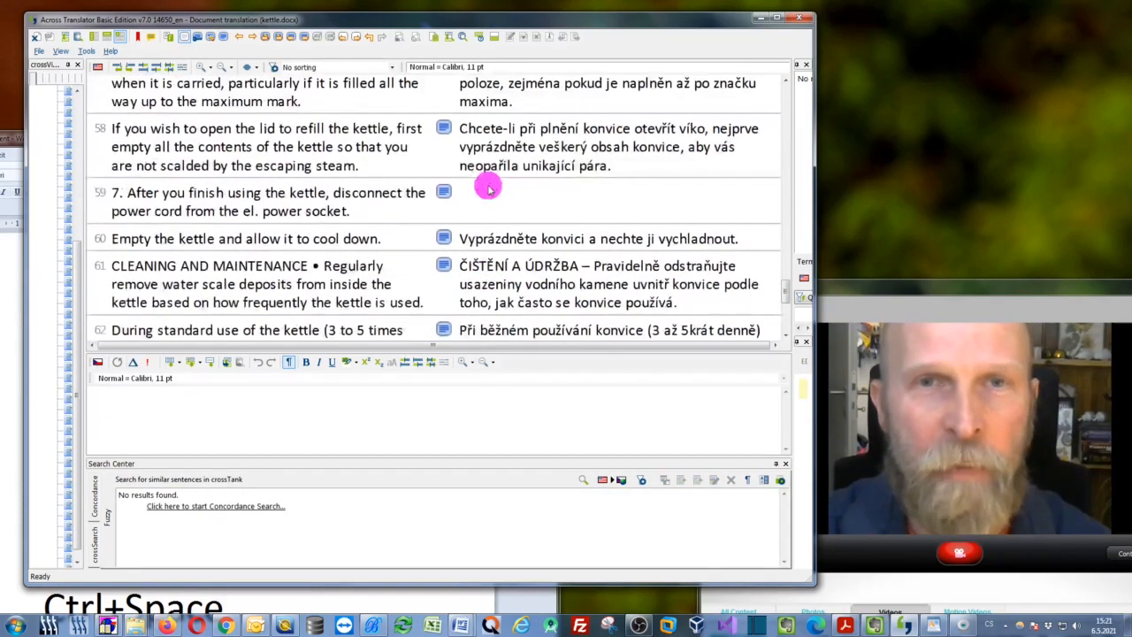
{"action": "scroll", "scroll_direction": "down", "scroll_amount": 3}
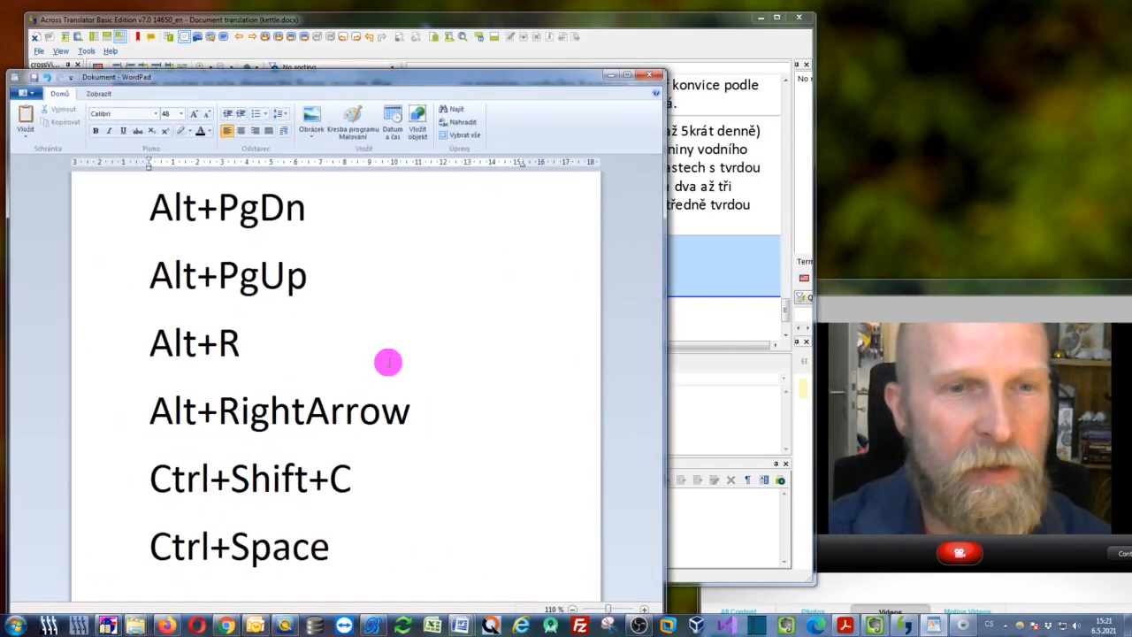
Switch back from WordPad and reopen vinegar bullet segment 63
{"action": "triple_click", "coordinate": [250, 477]}
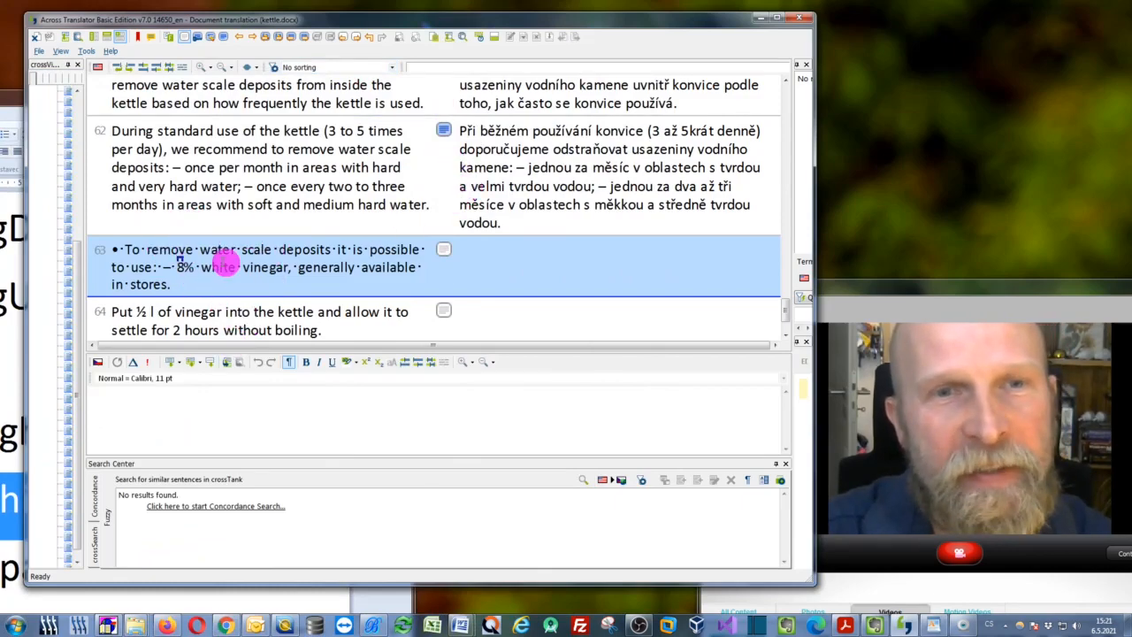
{"action": "mouse_move", "coordinate": [371, 243]}
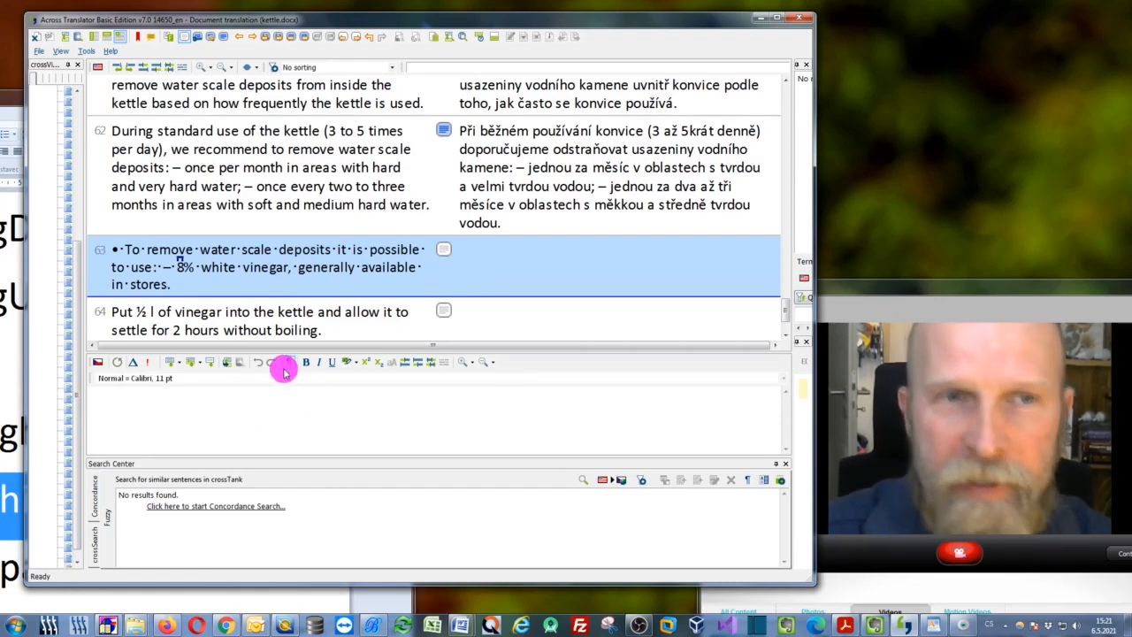
Select 'water' in segment 63's source to run a crossTank concordance search
{"action": "left_click", "coordinate": [217, 250]}
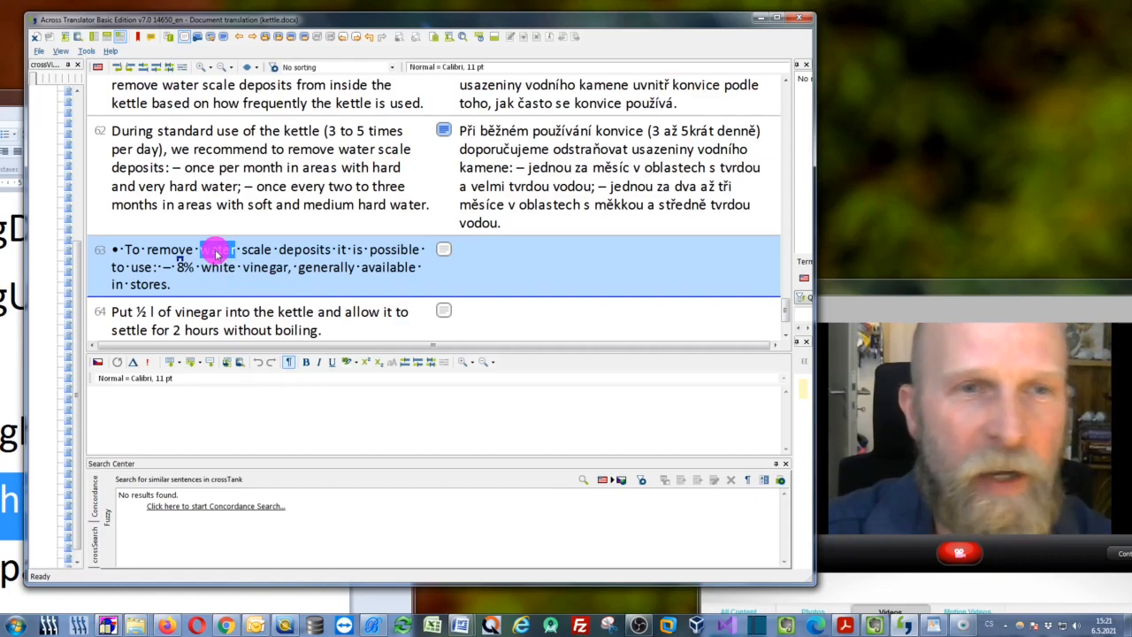
{"action": "double_click", "coordinate": [215, 249]}
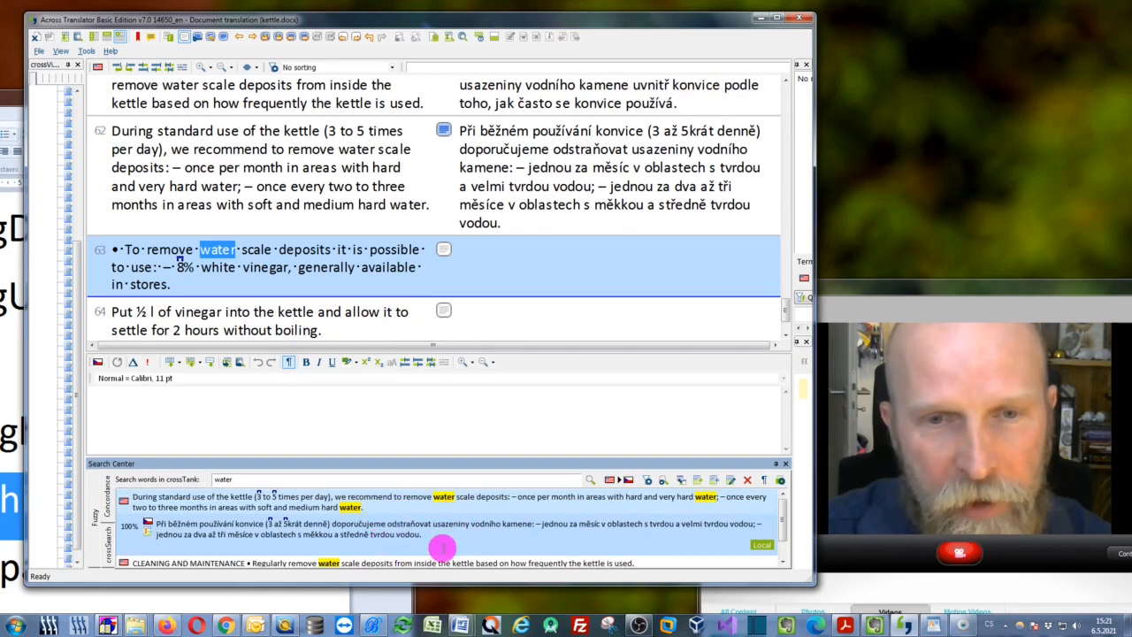
{"action": "mouse_move", "coordinate": [217, 394]}
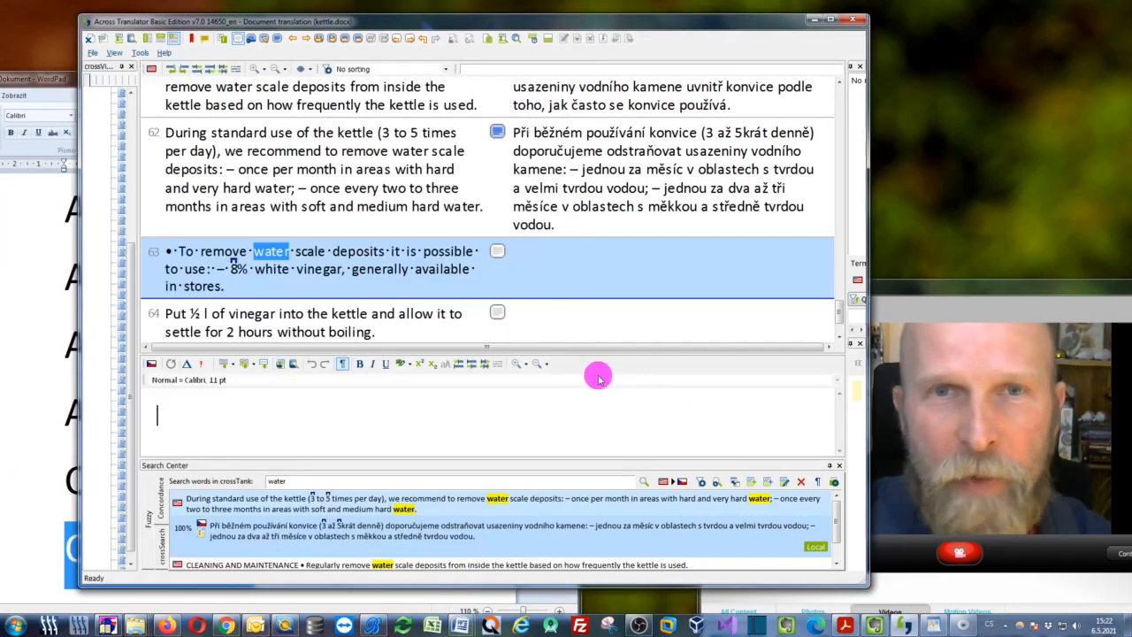
{"action": "mouse_move", "coordinate": [260, 410]}
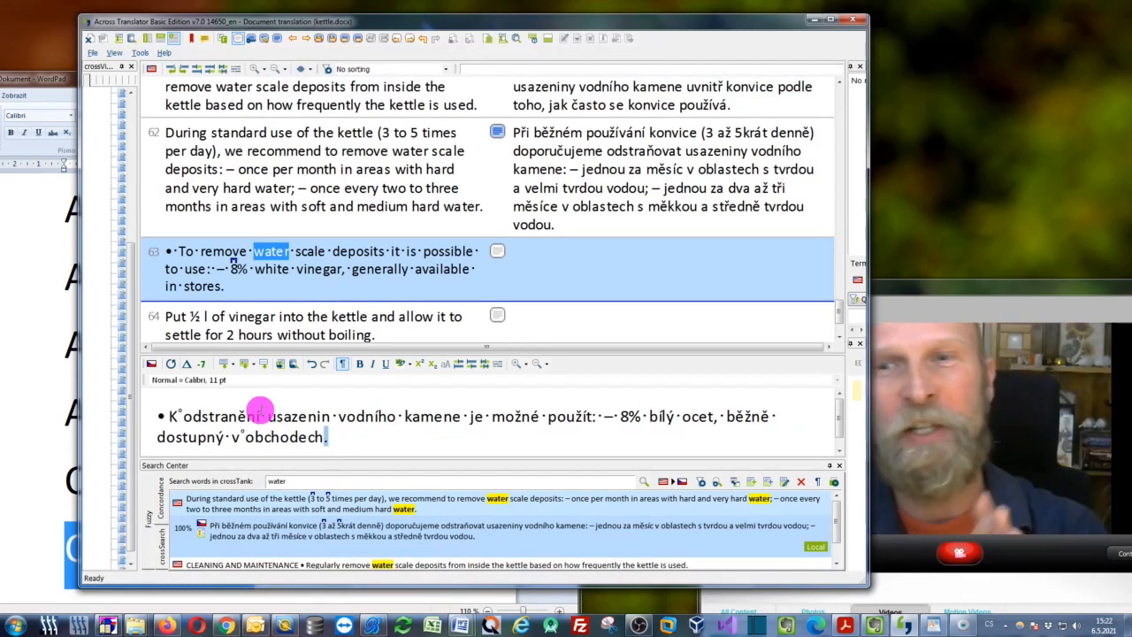
{"action": "mouse_move", "coordinate": [986, 286]}
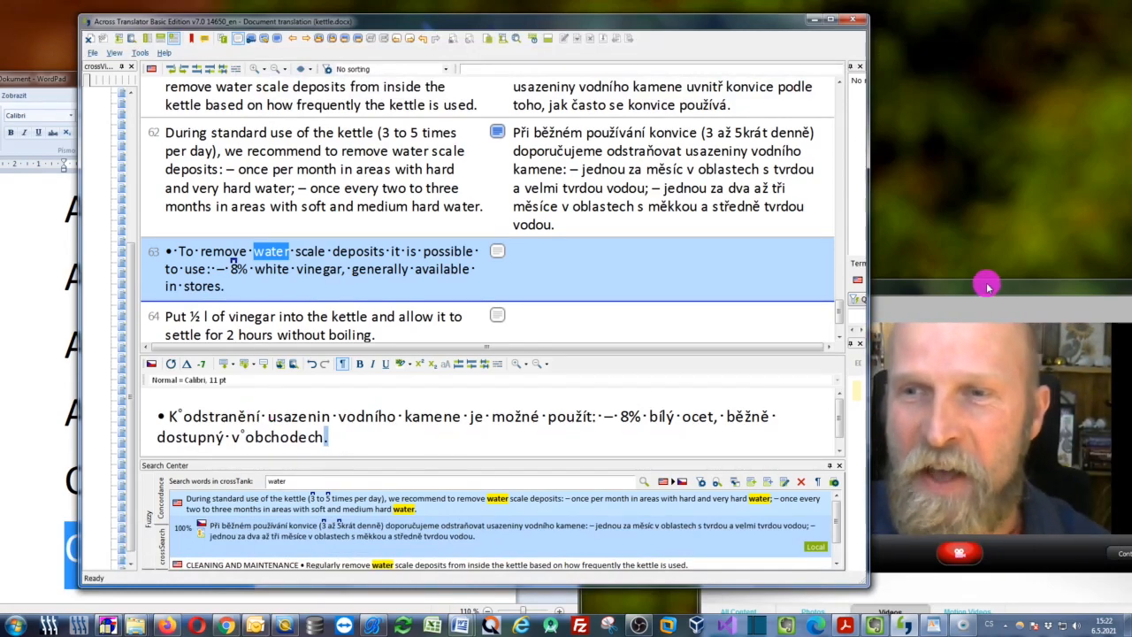